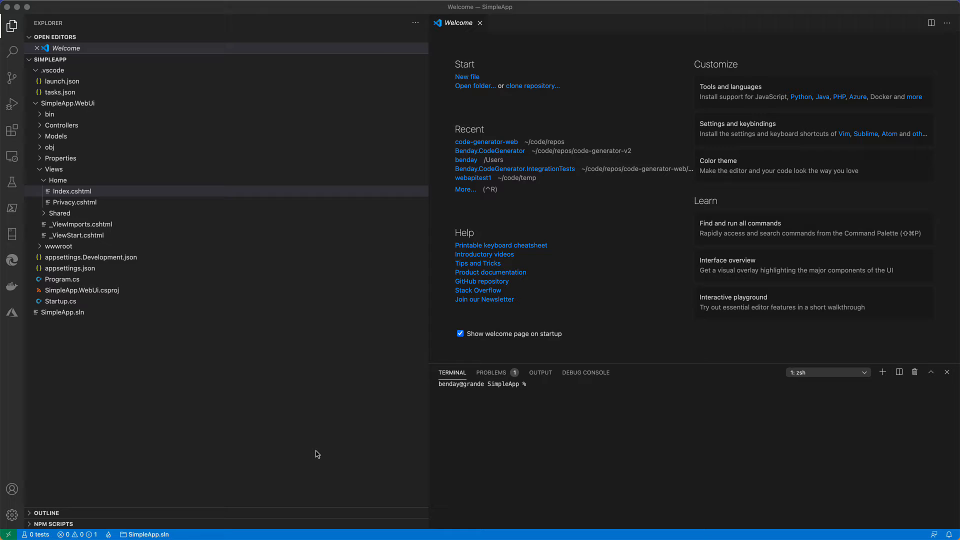
# Run SimpleApp locally and refresh the Super Simple App page twice to see the time update.
pyautogui.click(11, 104)
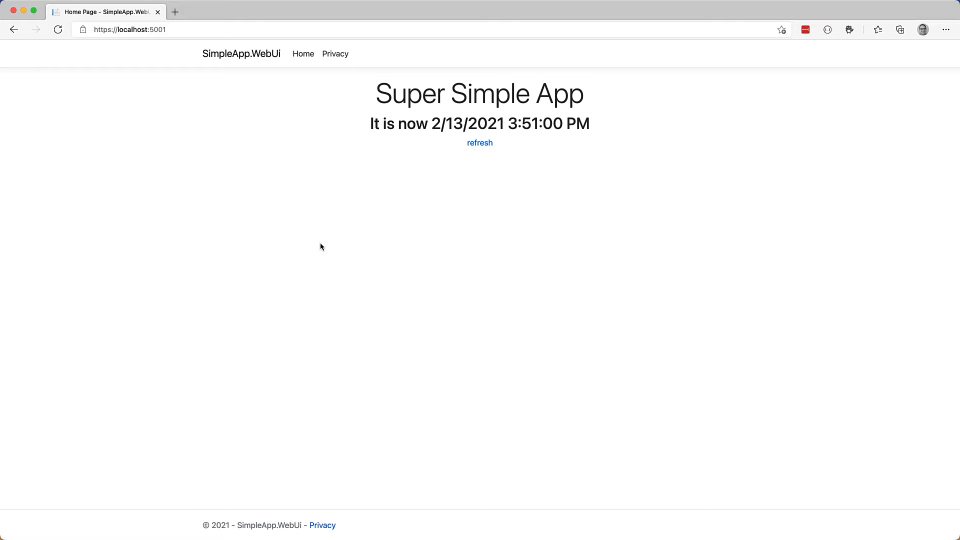
pyautogui.click(480, 142)
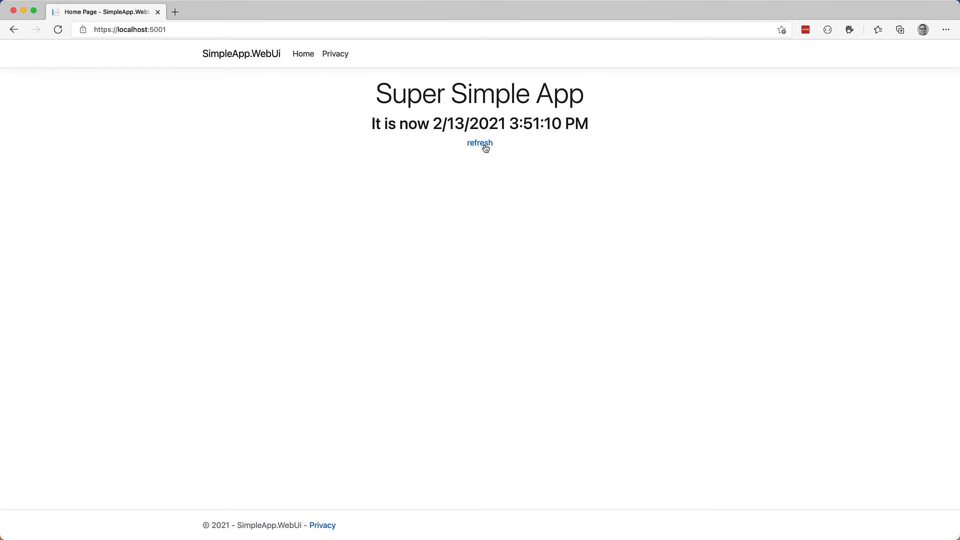
pyautogui.click(480, 143)
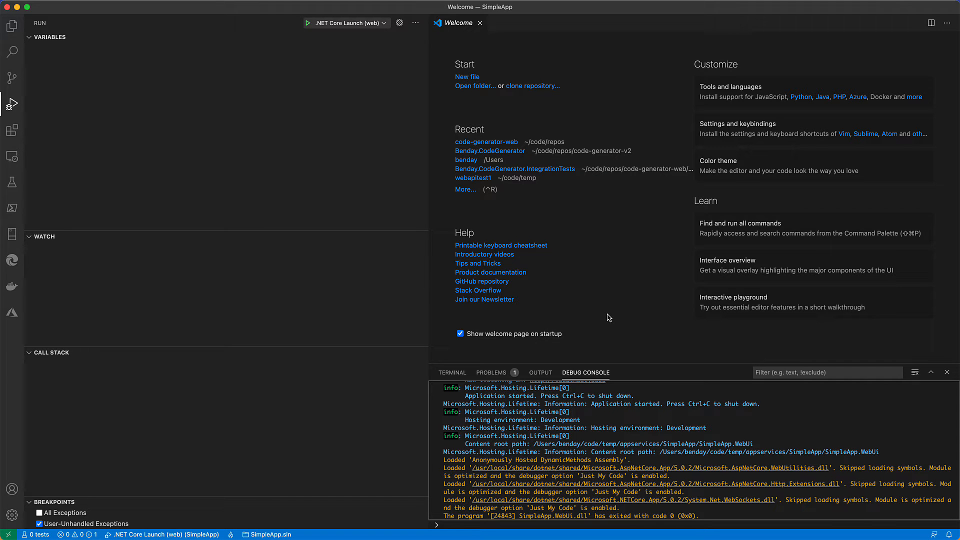
pyautogui.moveTo(13, 52)
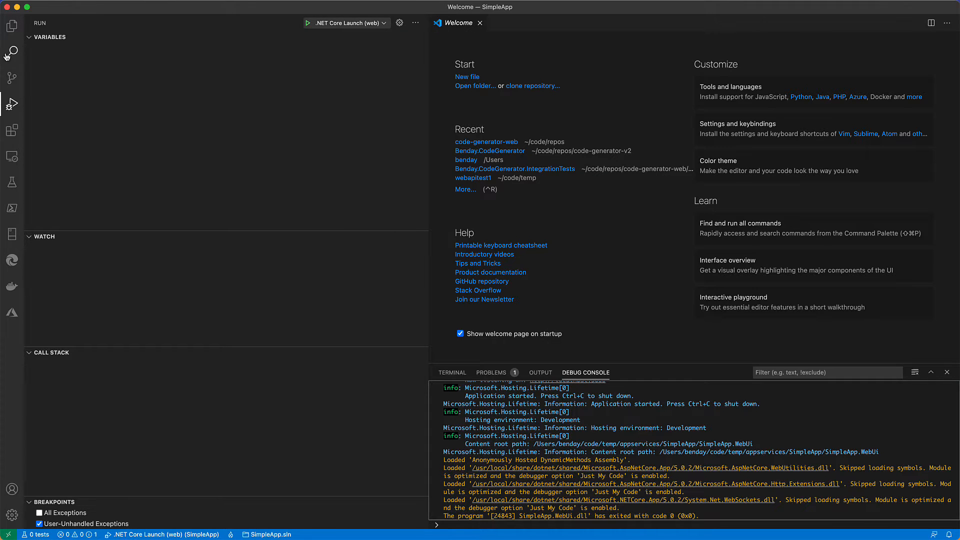
# Find the installed Azure App Service extension by searching 'app service' and show its subscriptions panel.
pyautogui.click(13, 24)
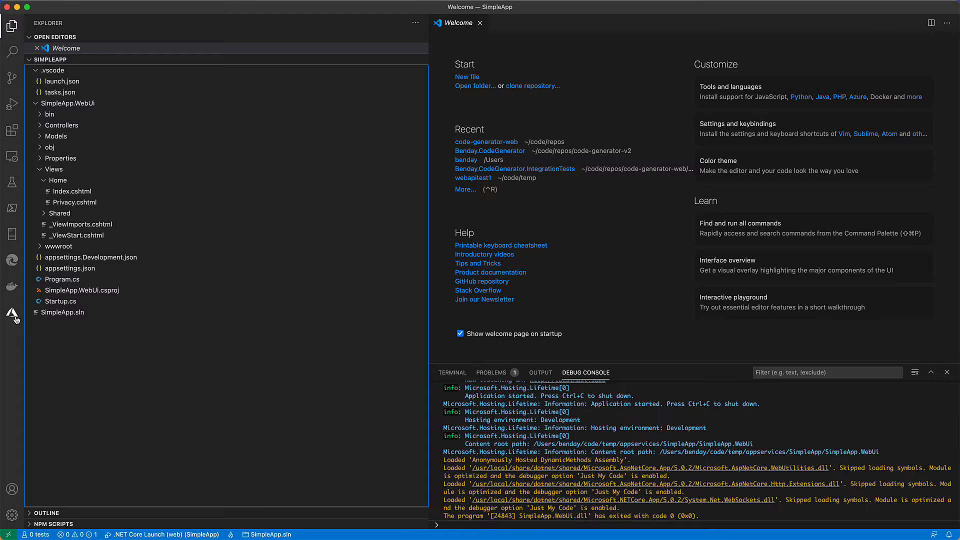
pyautogui.click(12, 313)
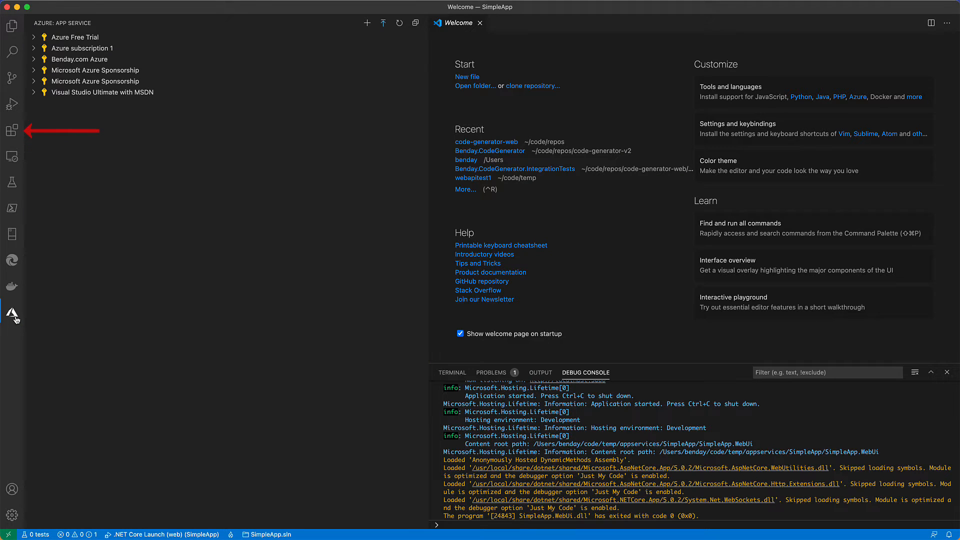
pyautogui.click(12, 129)
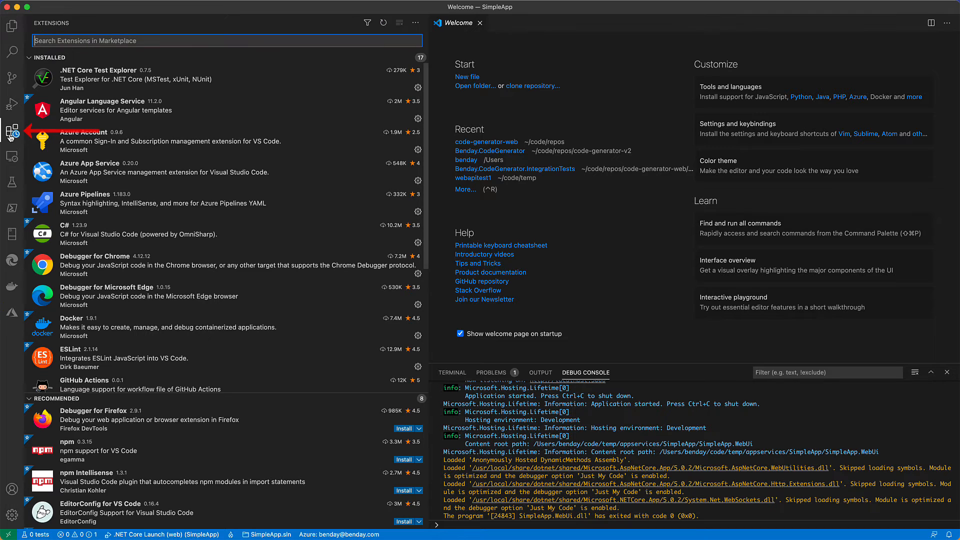
pyautogui.write('app service')
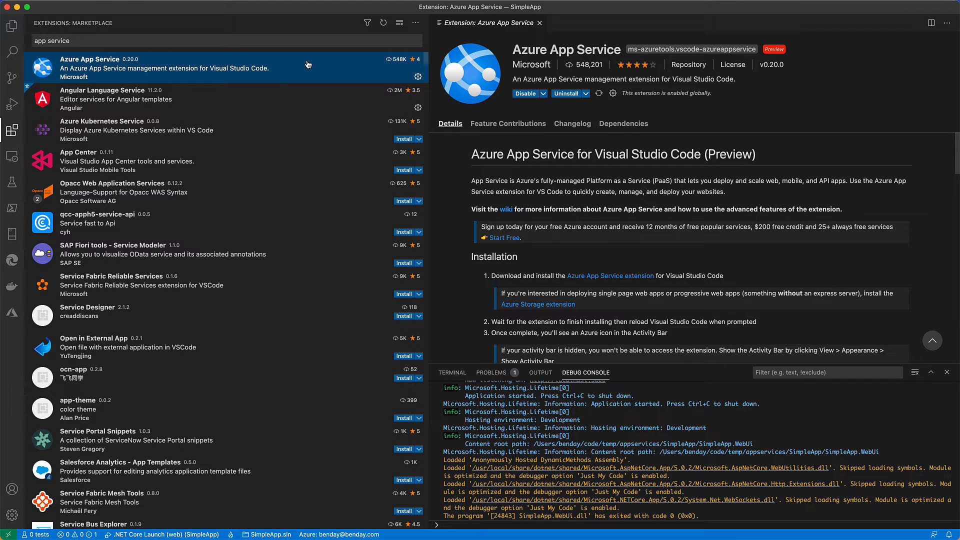
pyautogui.click(12, 312)
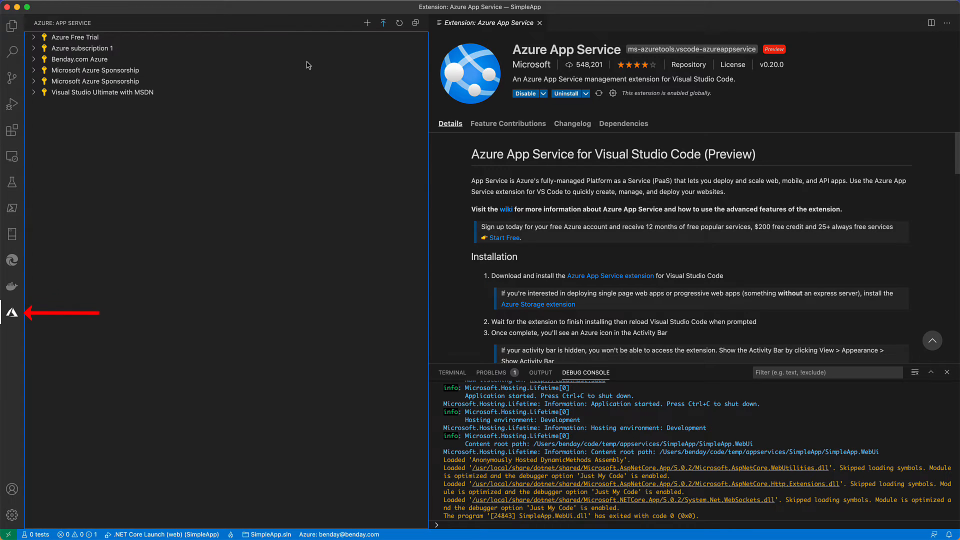
pyautogui.moveTo(98, 354)
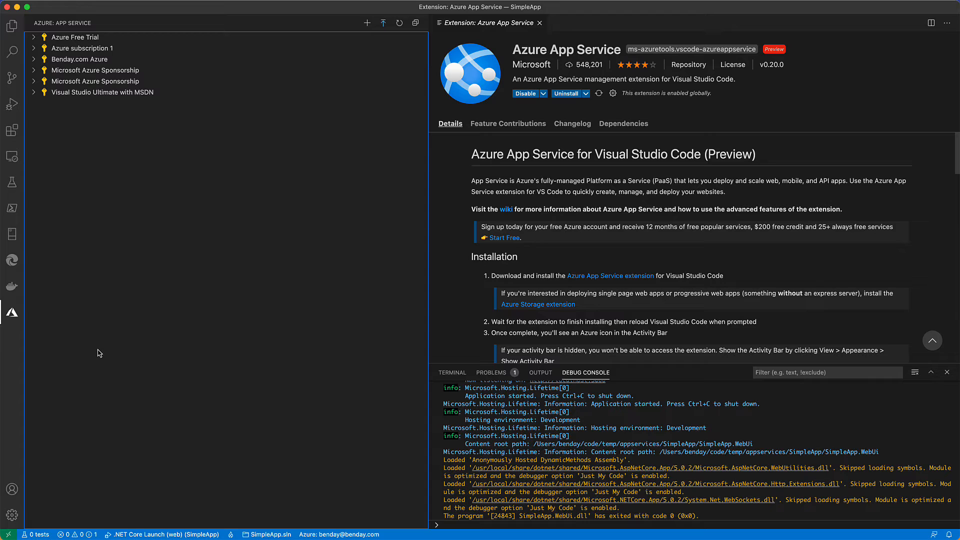
pyautogui.moveTo(269, 169)
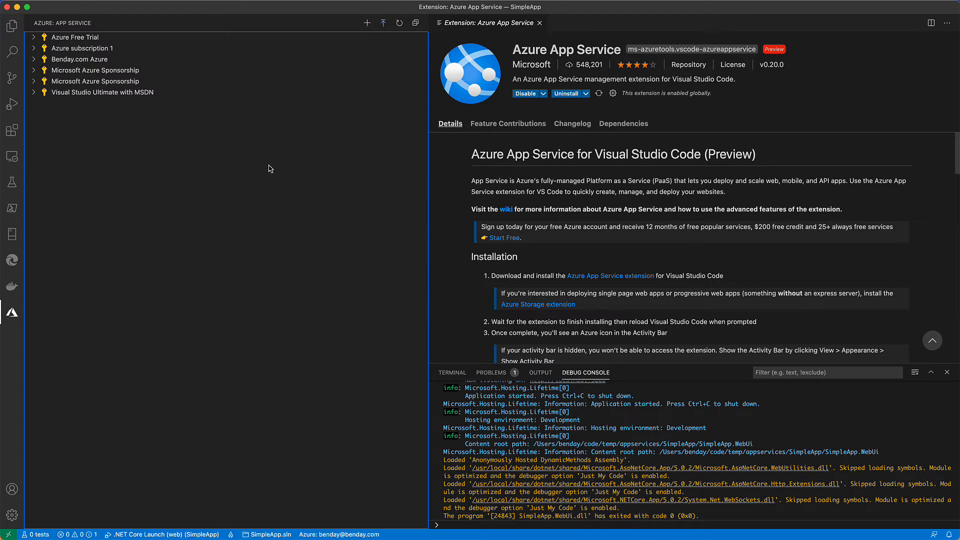
pyautogui.moveTo(156, 131)
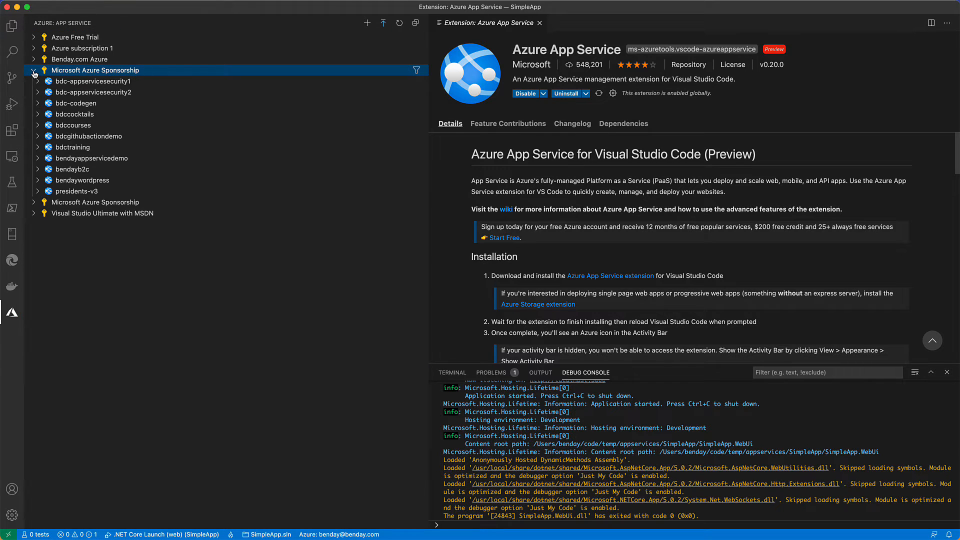
# Expand the Microsoft Azure Sponsorship web apps and bring up actions for bendayappservicedemo.
pyautogui.click(91, 158)
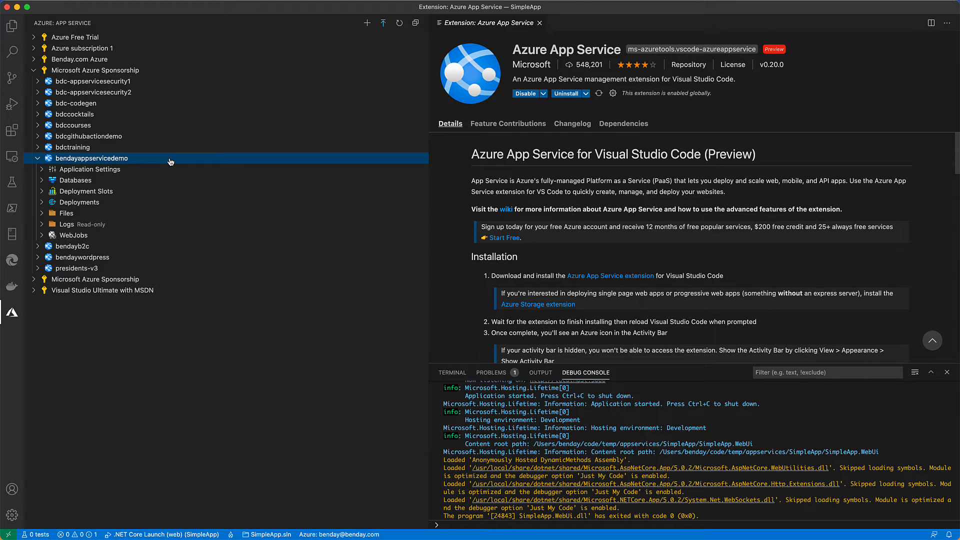
pyautogui.rightClick(92, 158)
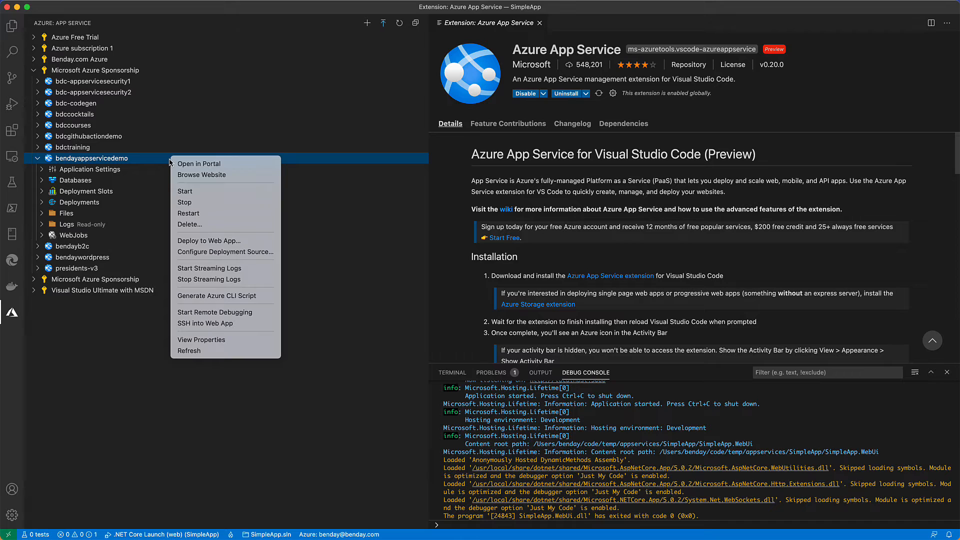
pyautogui.moveTo(209, 240)
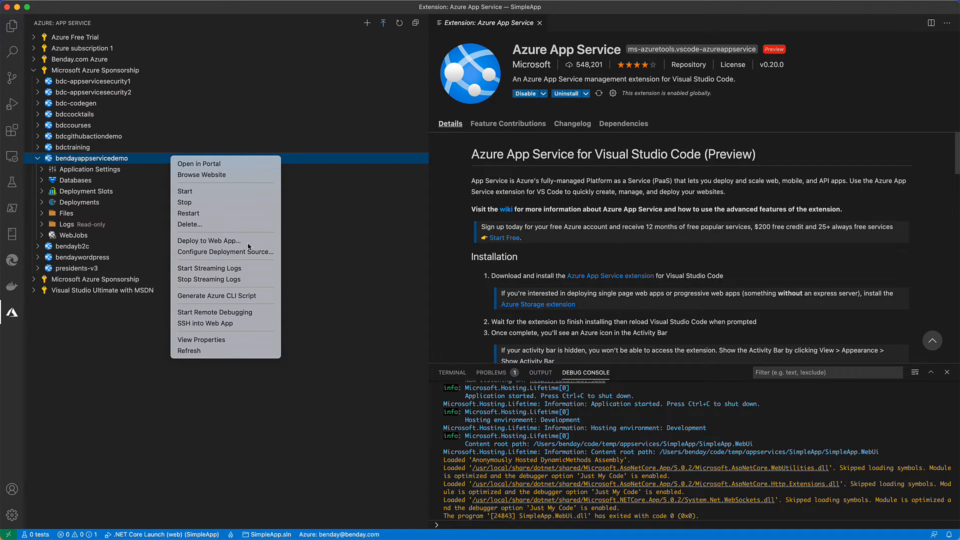
# Deploy SimpleApp to bendayappservicedemo, adding the missing deployment configuration and confirming the overwrite.
pyautogui.click(209, 240)
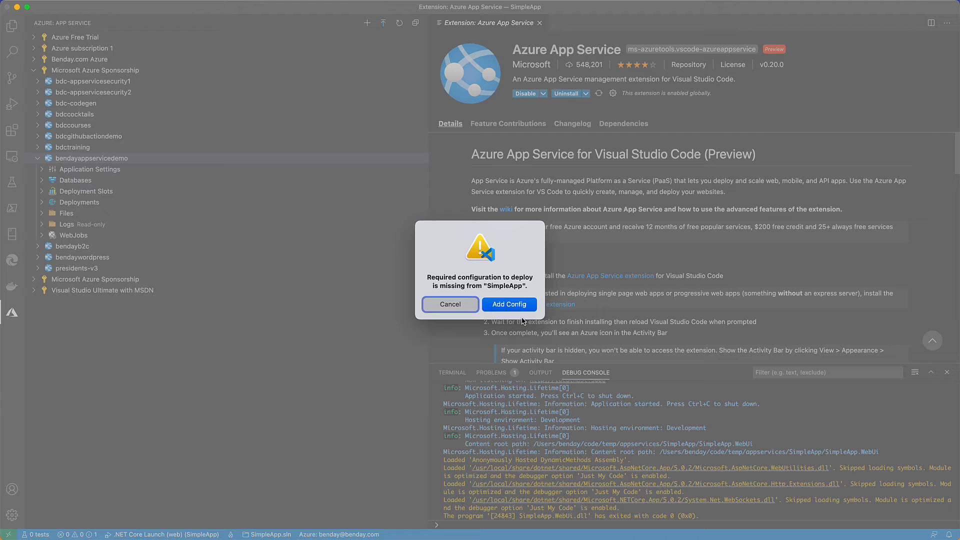
pyautogui.moveTo(525, 315)
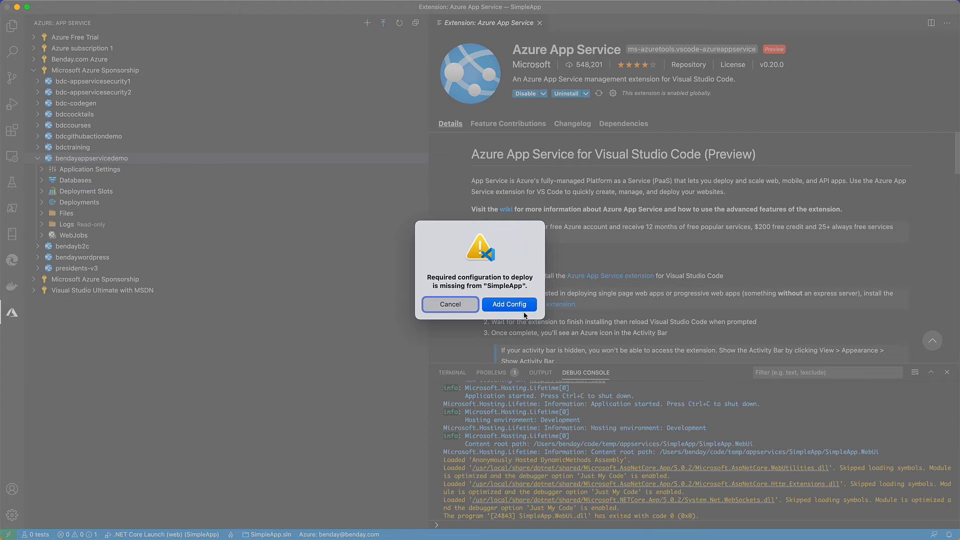
pyautogui.moveTo(529, 311)
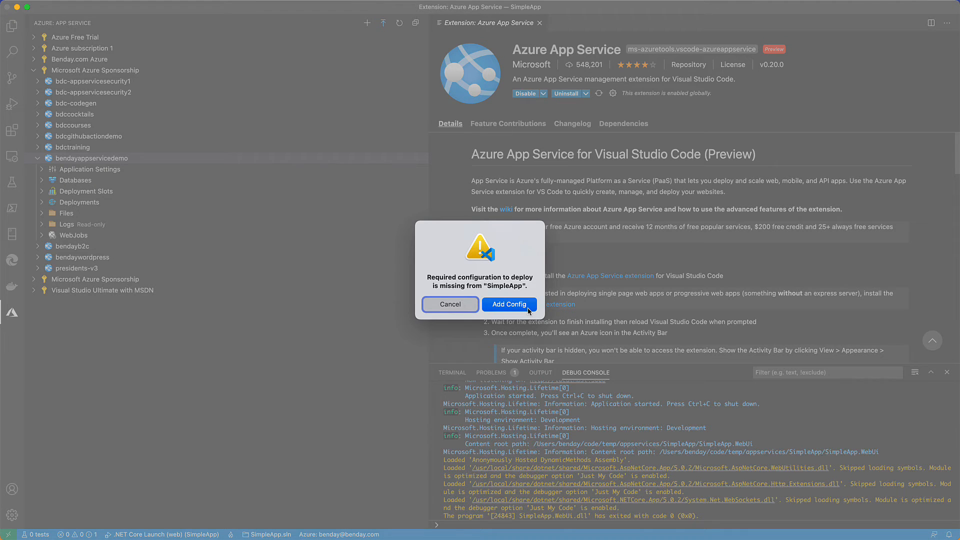
pyautogui.click(509, 304)
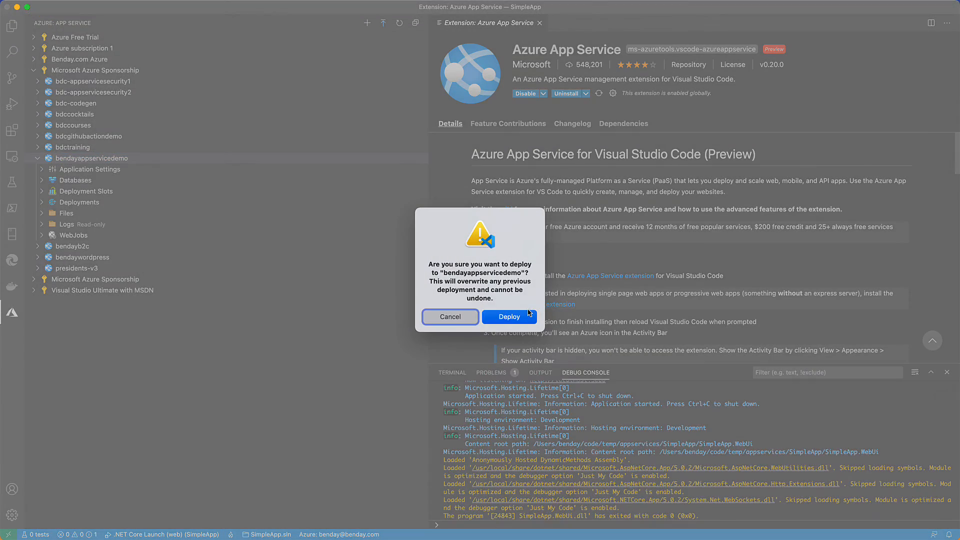
pyautogui.click(509, 317)
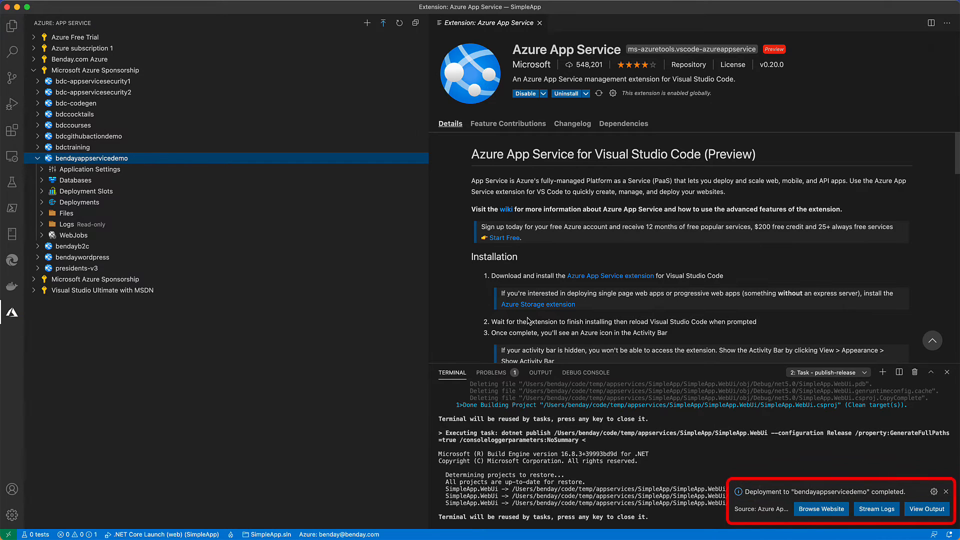
pyautogui.moveTo(434, 317)
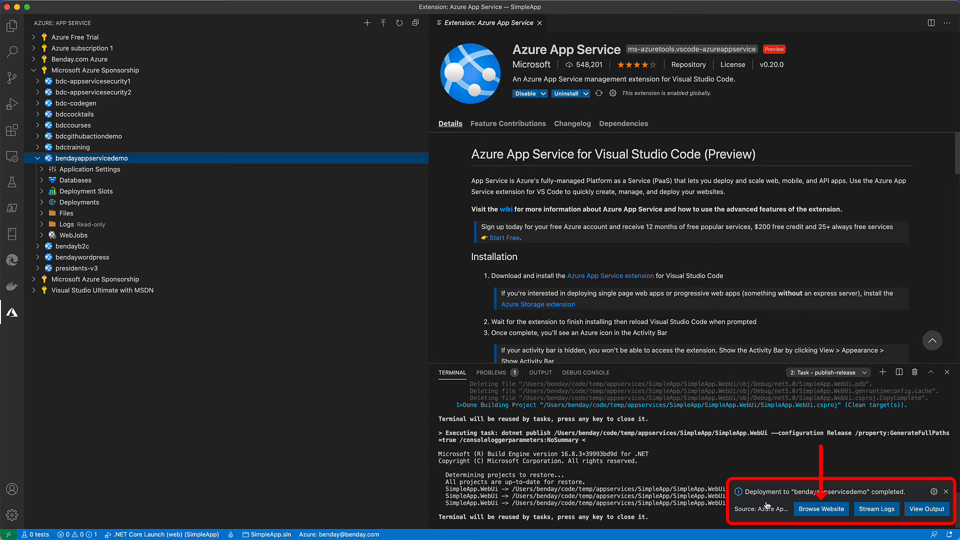
# Browse the deployed website from the deployment-completed notification.
pyautogui.click(821, 509)
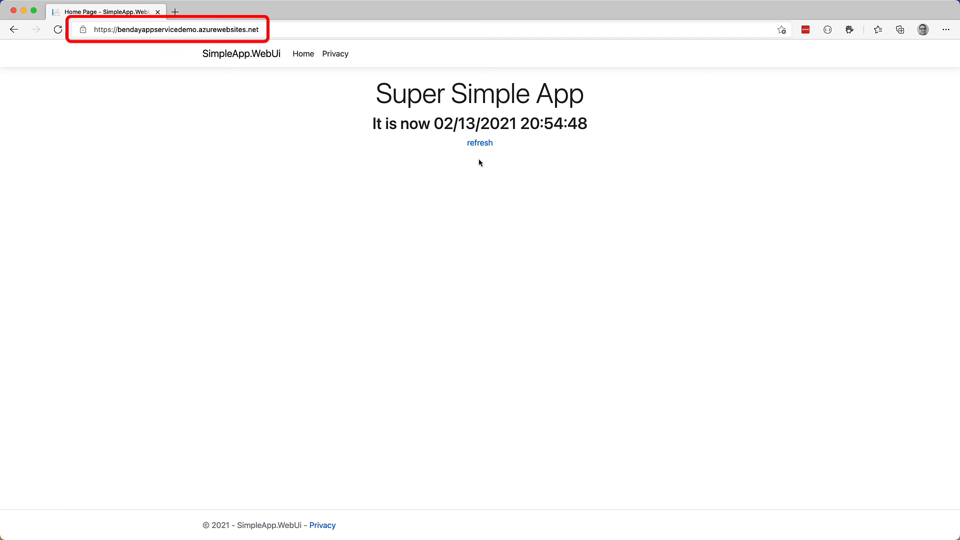
# Refresh the live site at bendayappservicedemo.azurewebsites.net twice, then bring up actions for the app in VS Code.
pyautogui.click(479, 143)
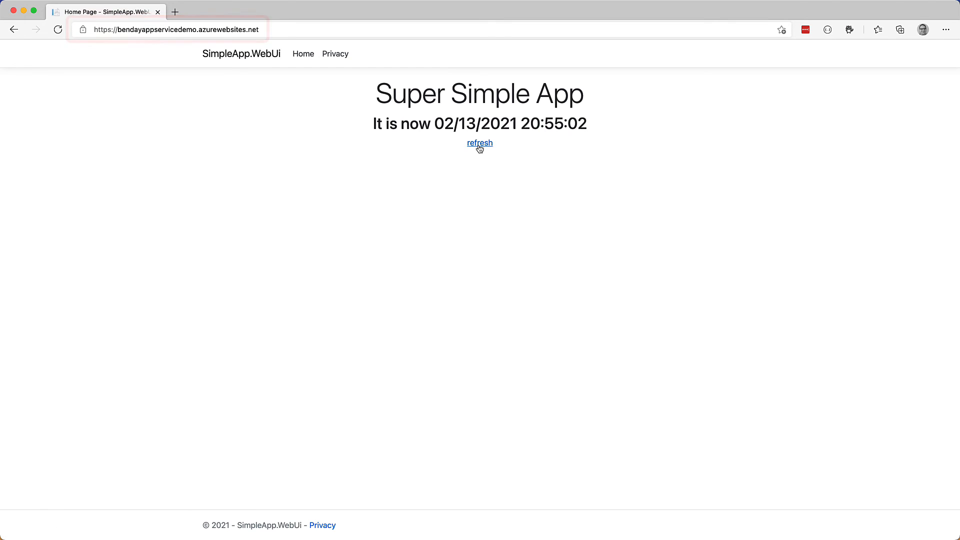
pyautogui.click(480, 143)
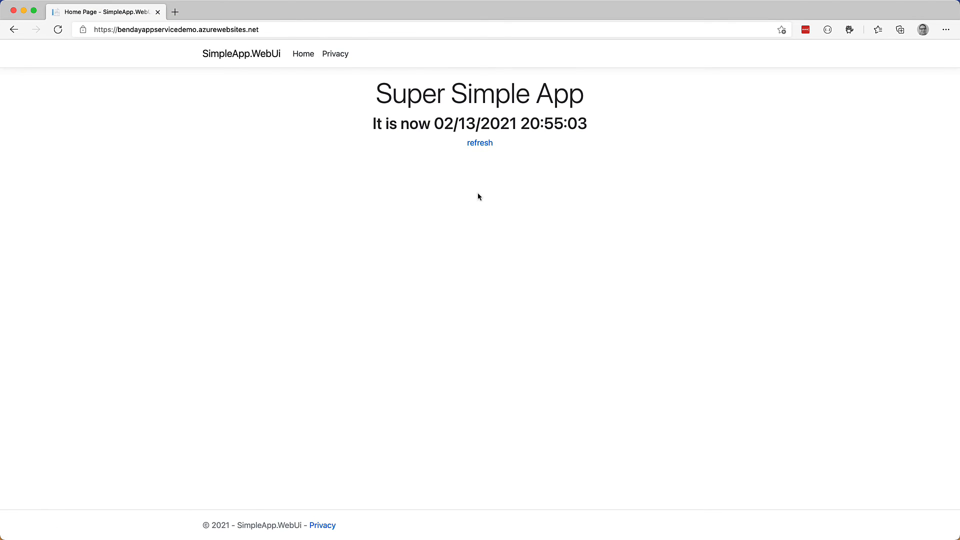
pyautogui.moveTo(466, 223)
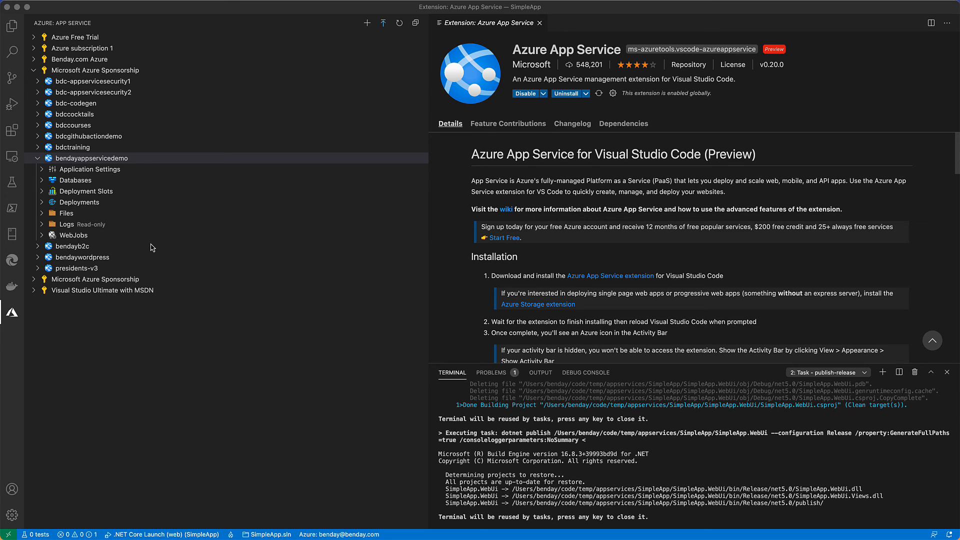
pyautogui.rightClick(92, 158)
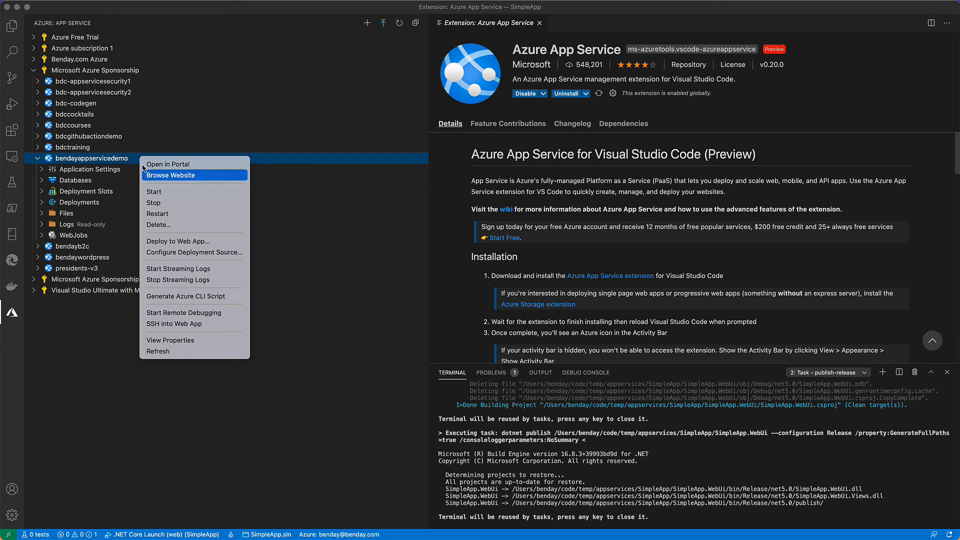